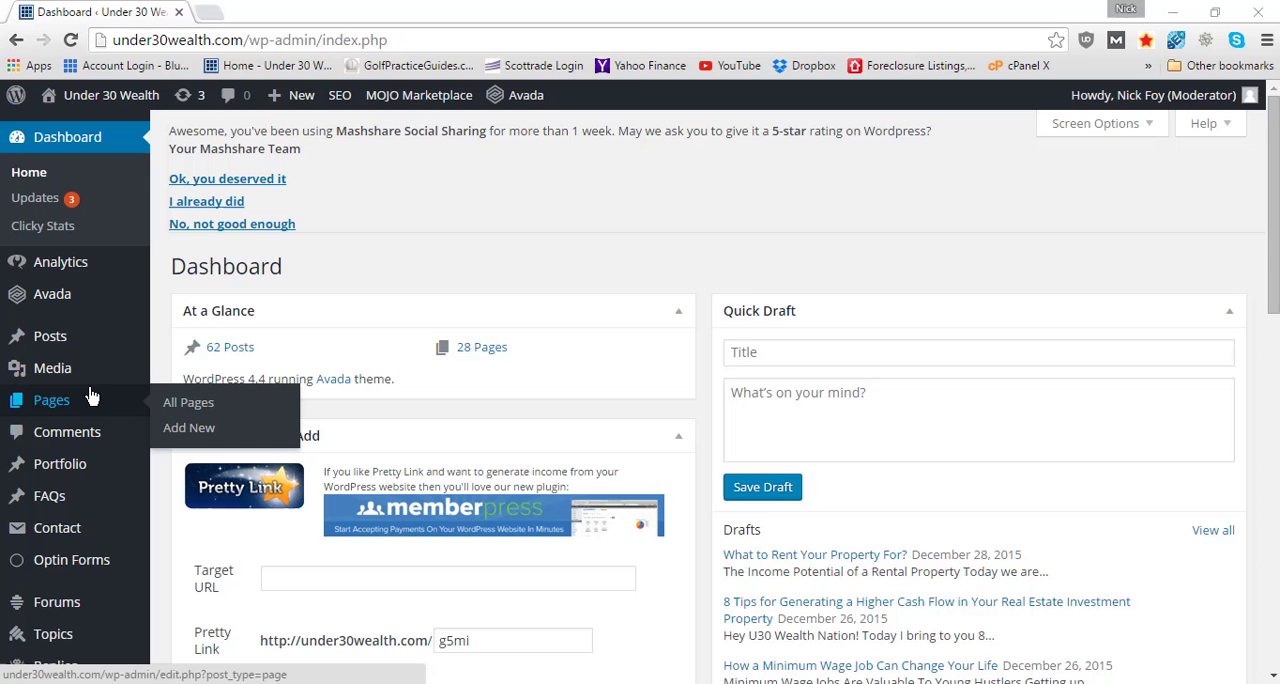
mouse_move(49, 495)
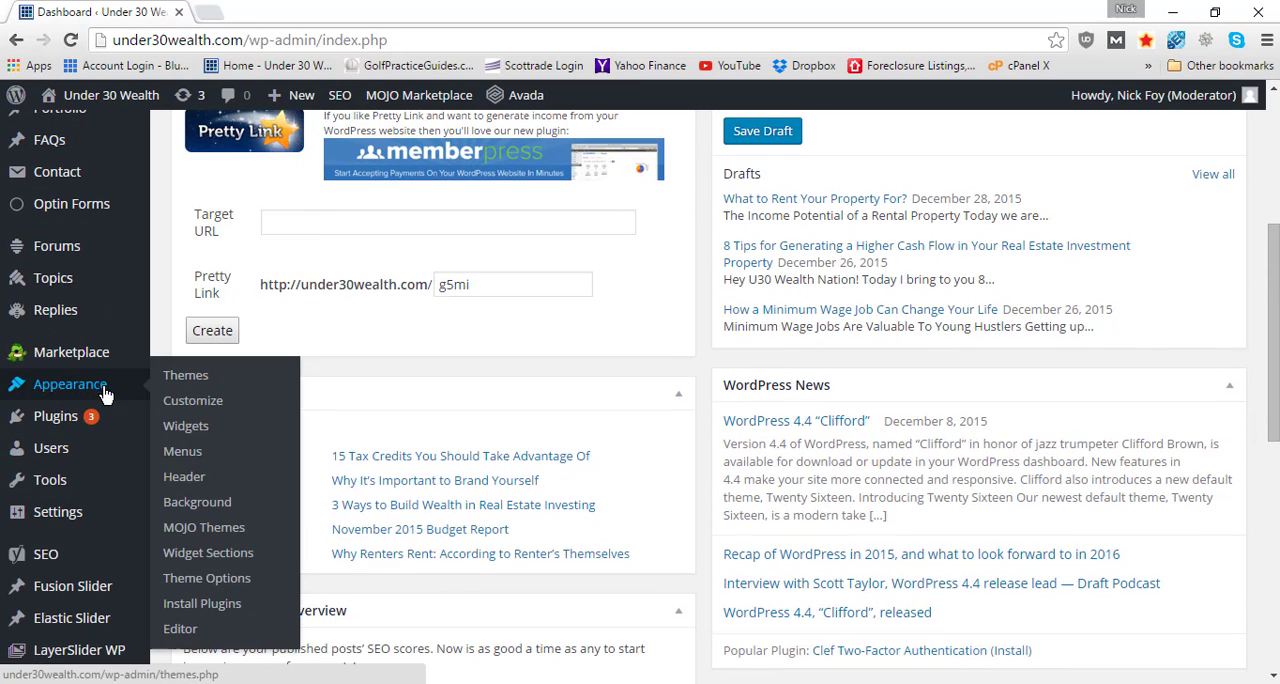
Open the Appearance > Menus editor showing 'temp menu' for Main Navigation
click(182, 451)
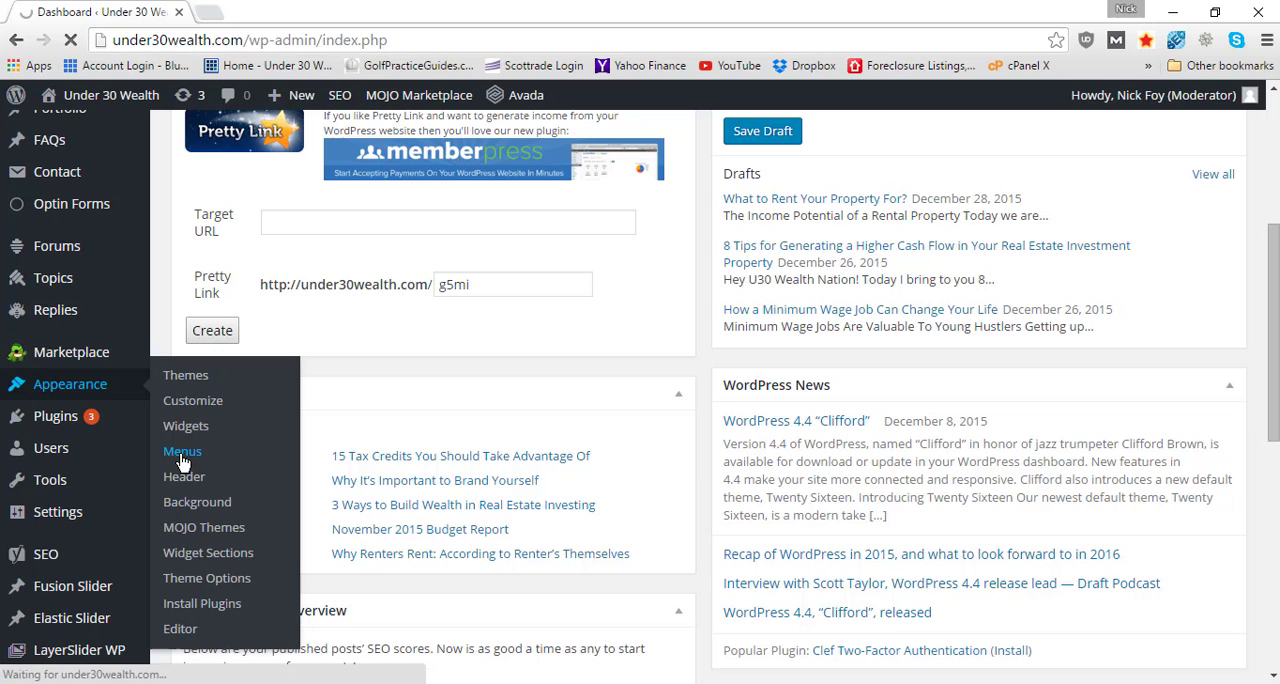
click(182, 451)
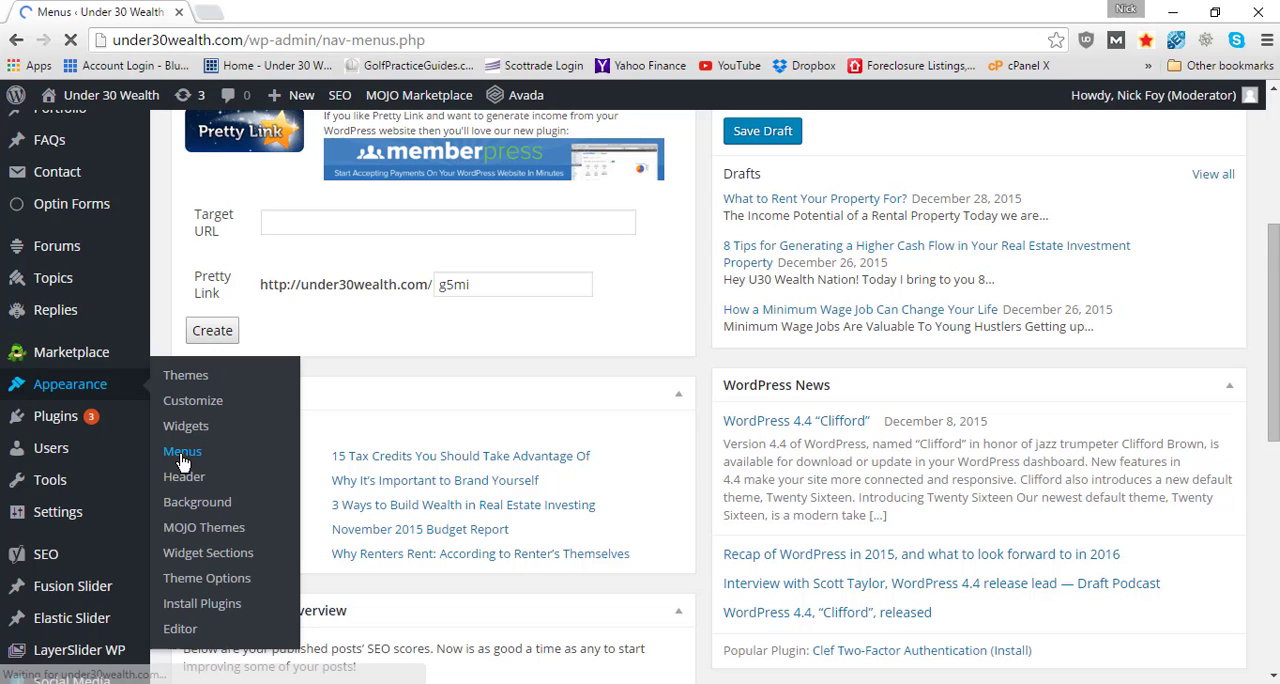
click(182, 451)
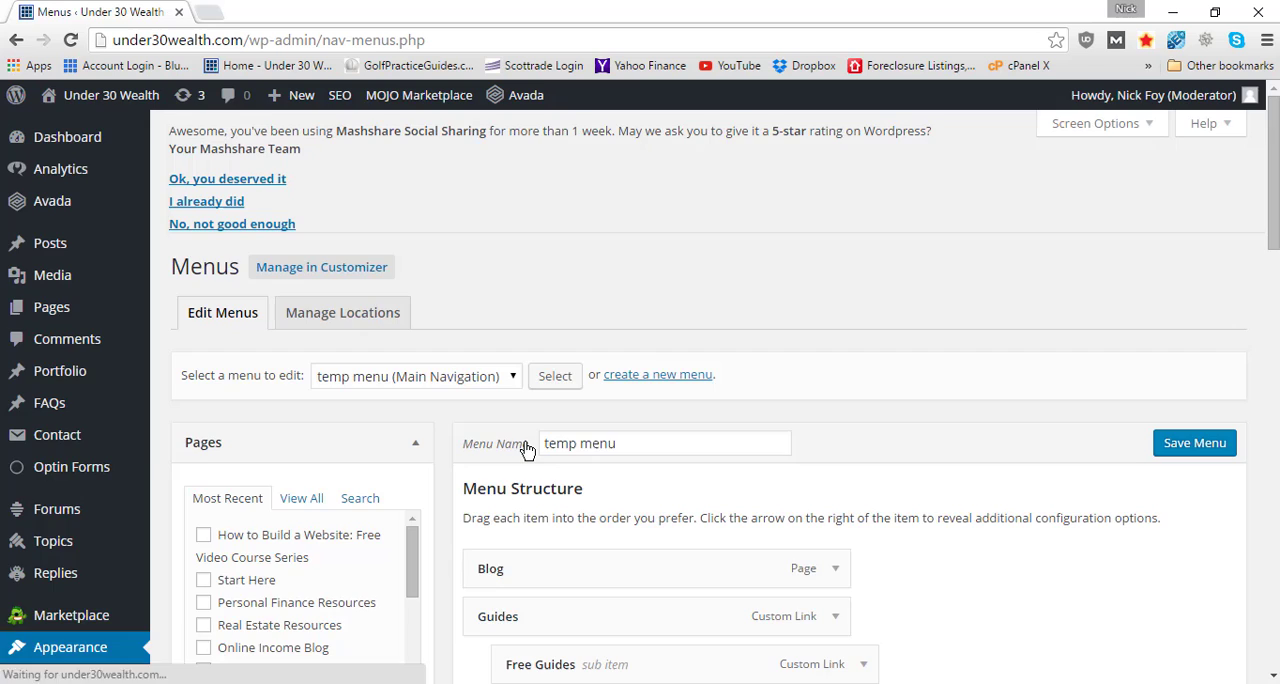
Scroll the live homepage to review Blog, Guides, Courses and Resources navigation
scroll(down, 3)
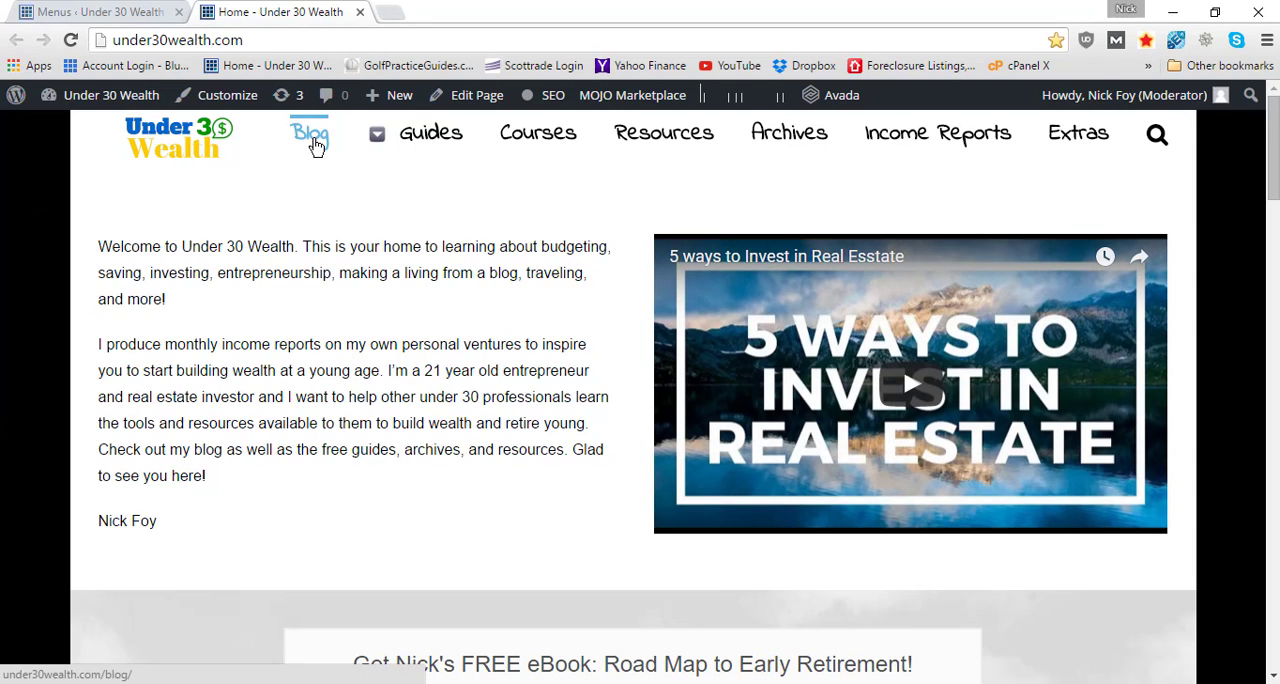
mouse_move(350, 148)
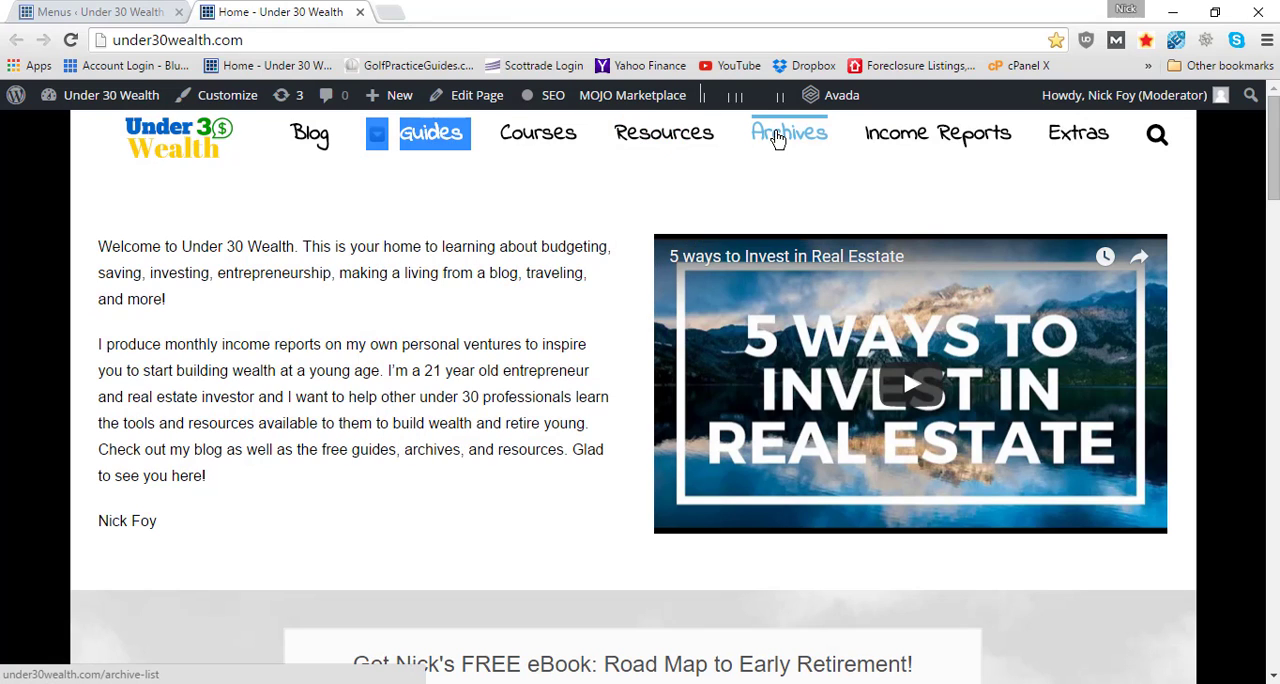
mouse_move(663, 133)
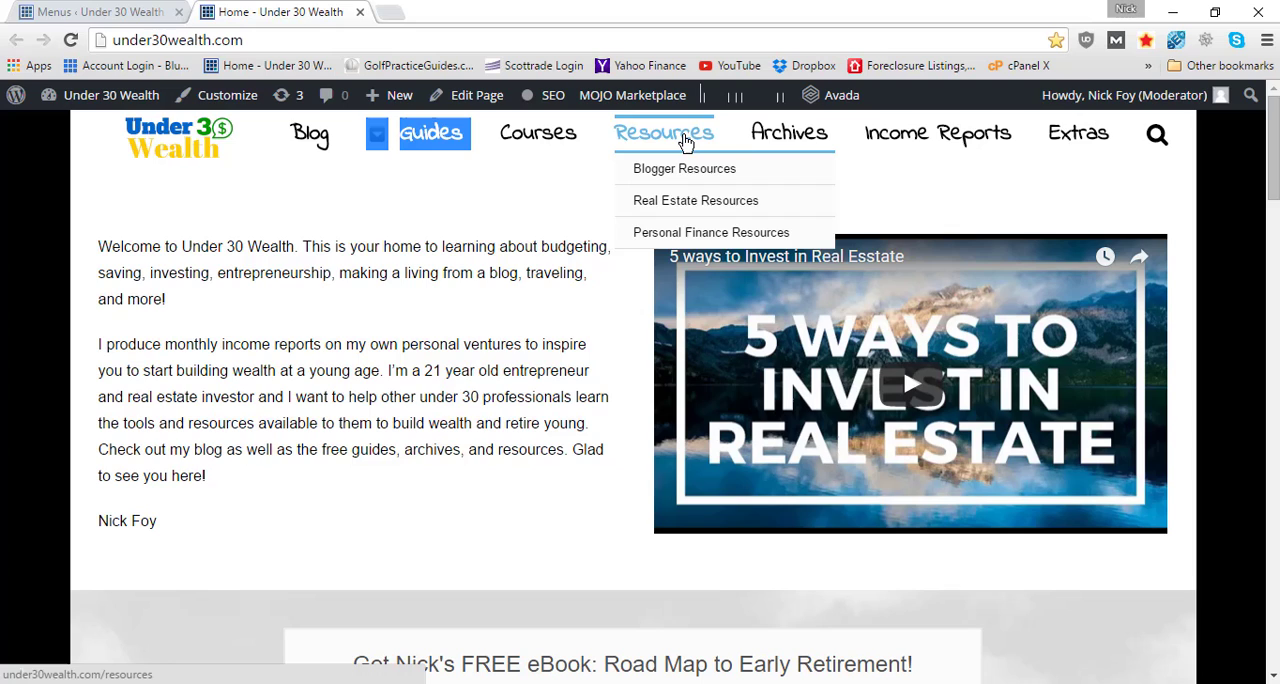
mouse_move(937, 133)
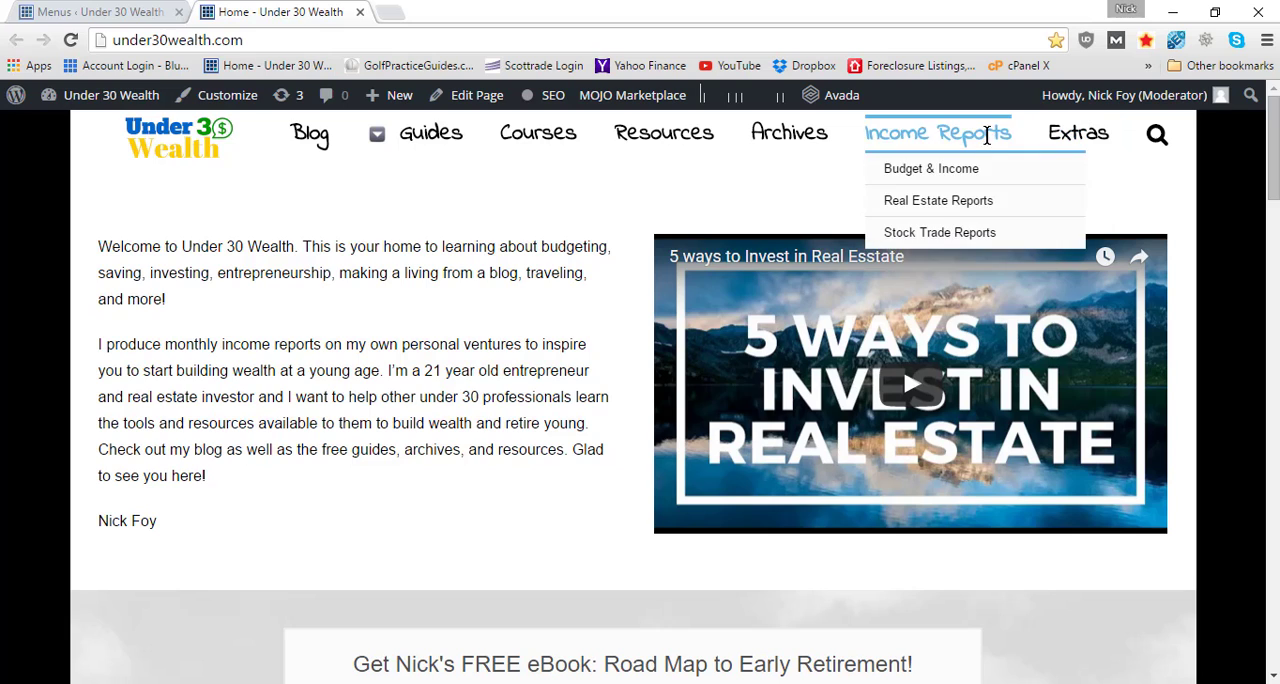
mouse_move(222, 77)
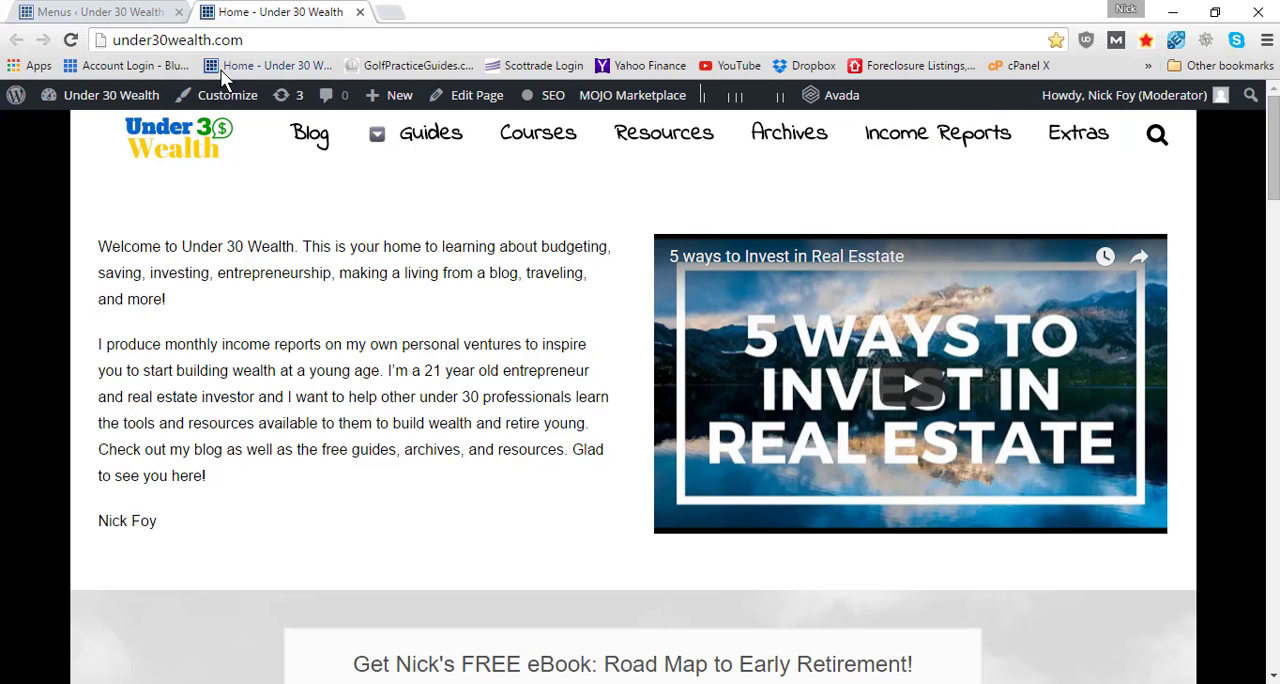
mouse_move(663, 132)
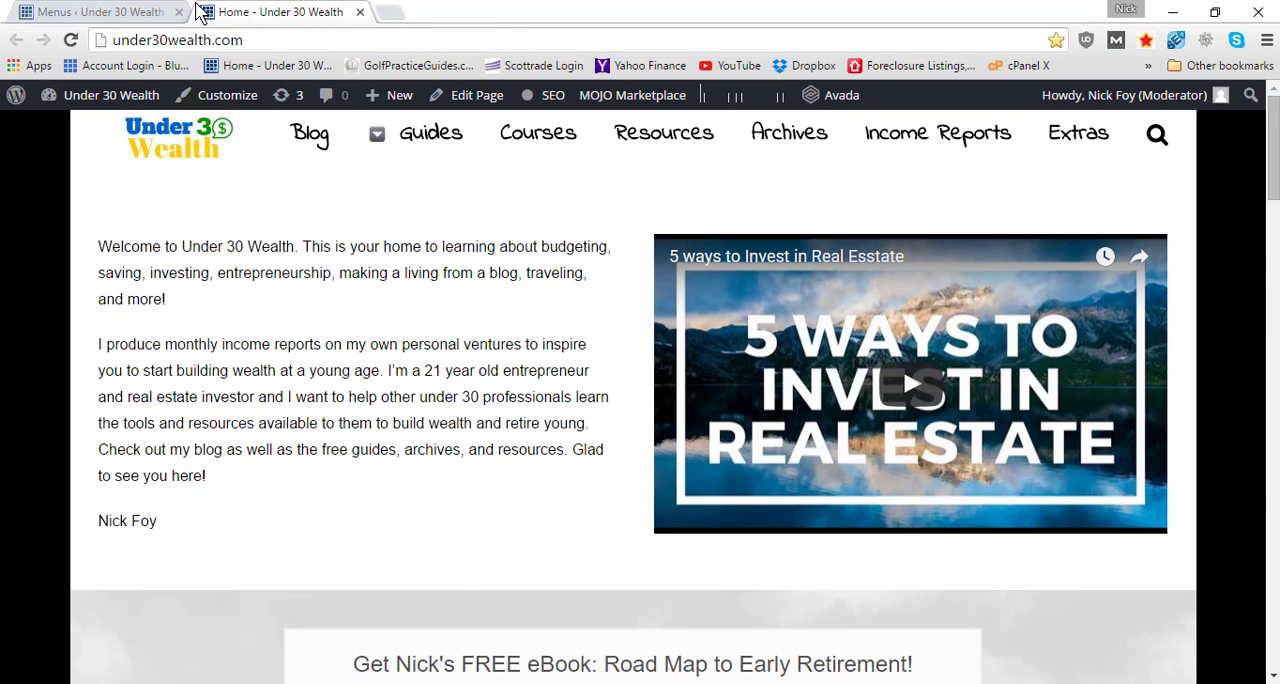
click(90, 11)
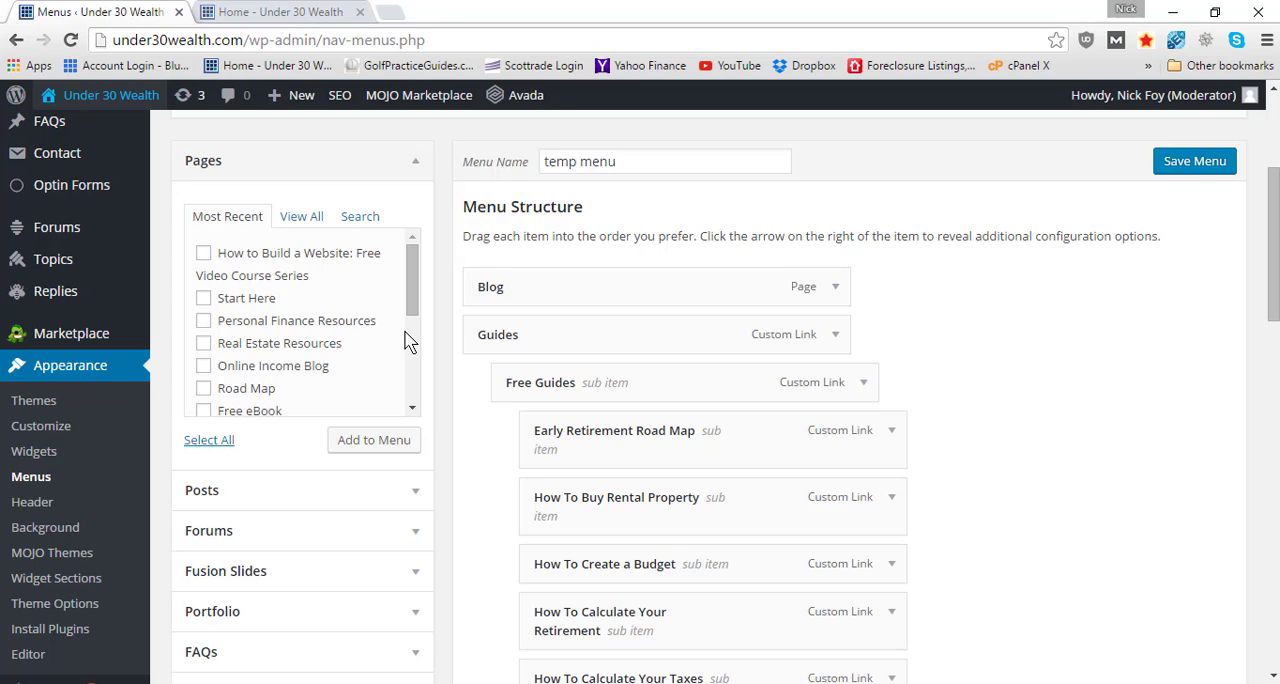
scroll(down, 3)
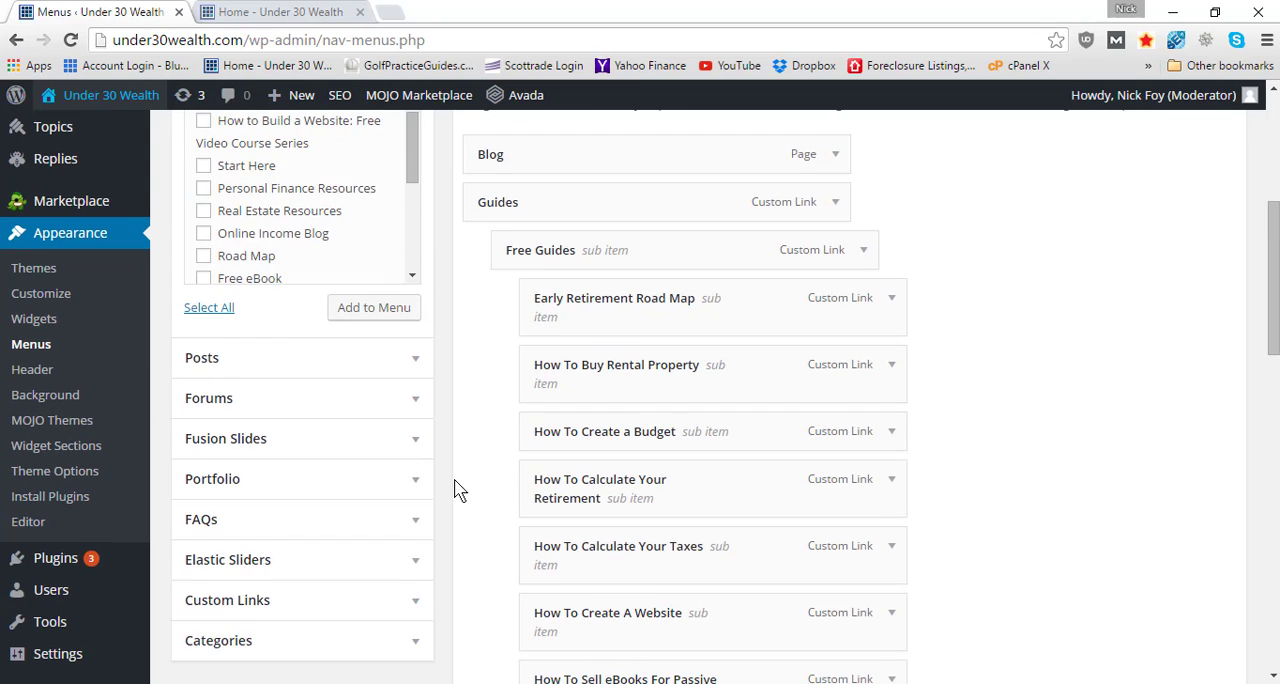
scroll(down, 3)
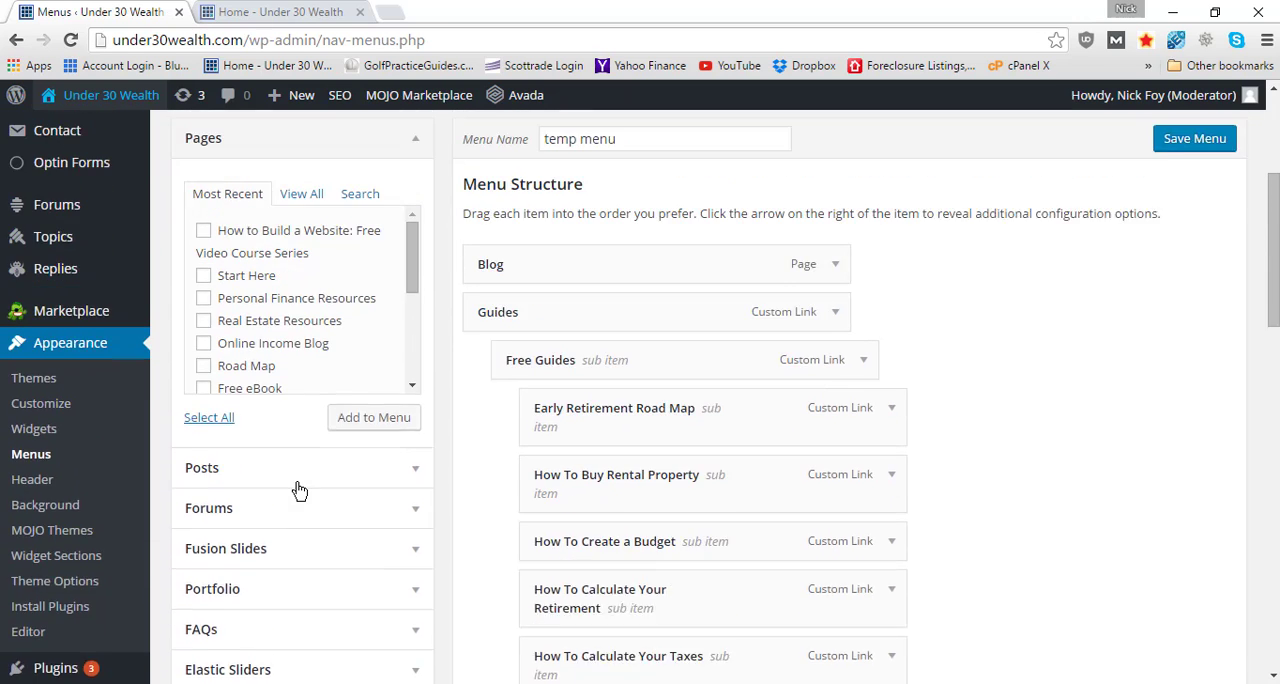
scroll(down, 3)
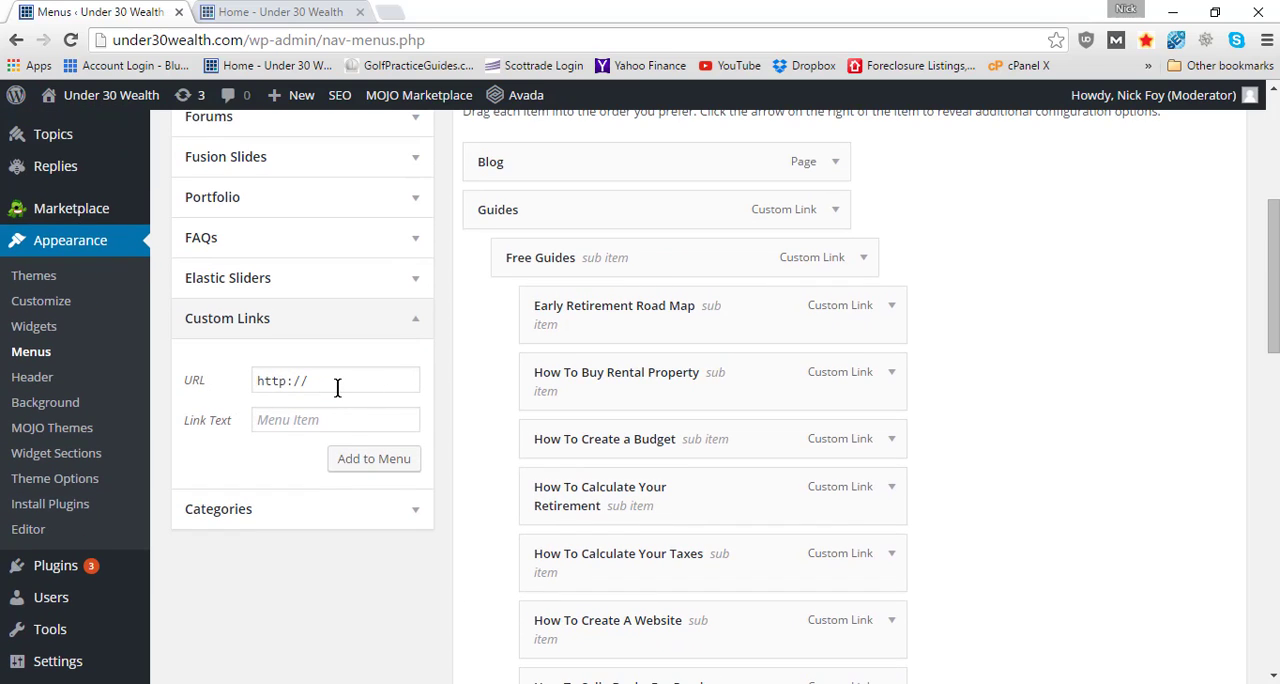
text(s)
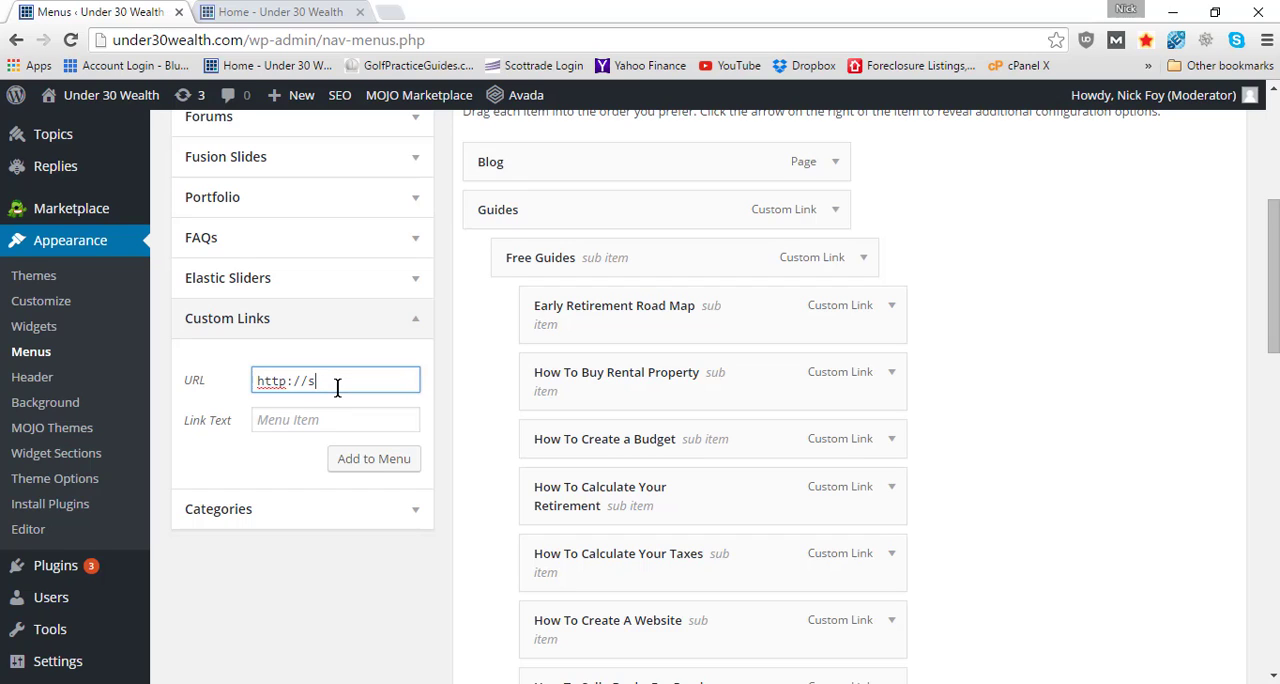
mouse_move(213, 420)
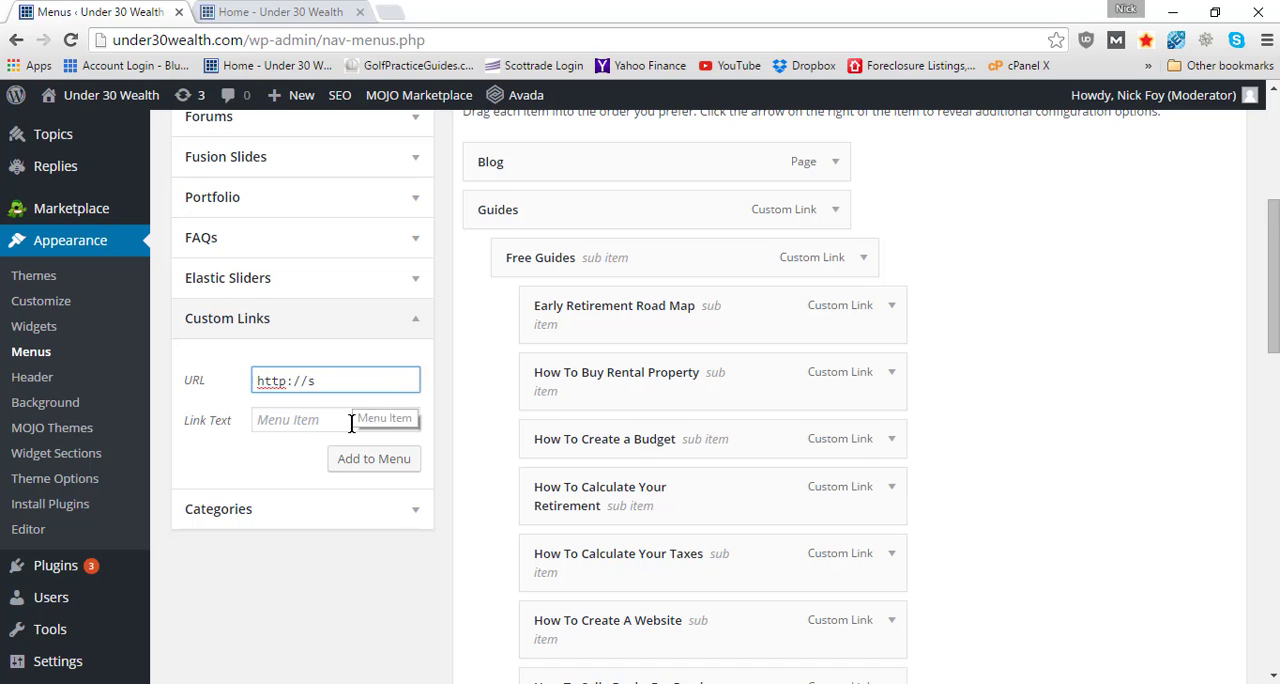
click(280, 11)
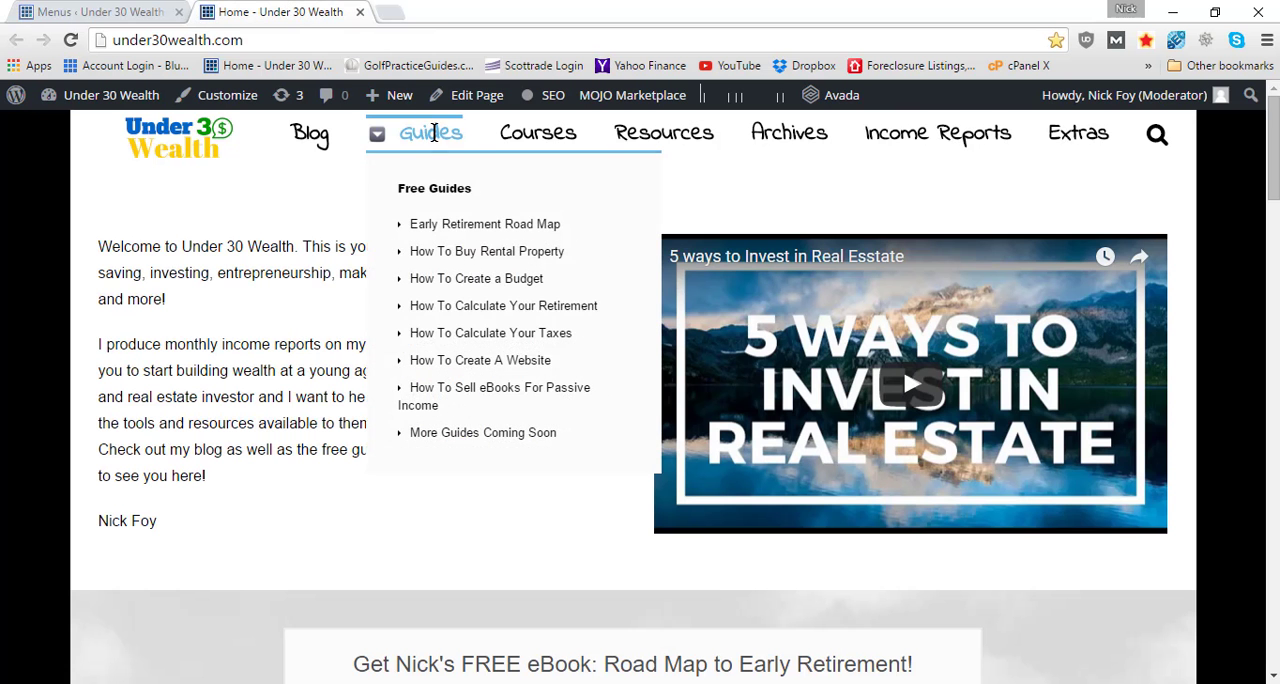
mouse_move(937, 132)
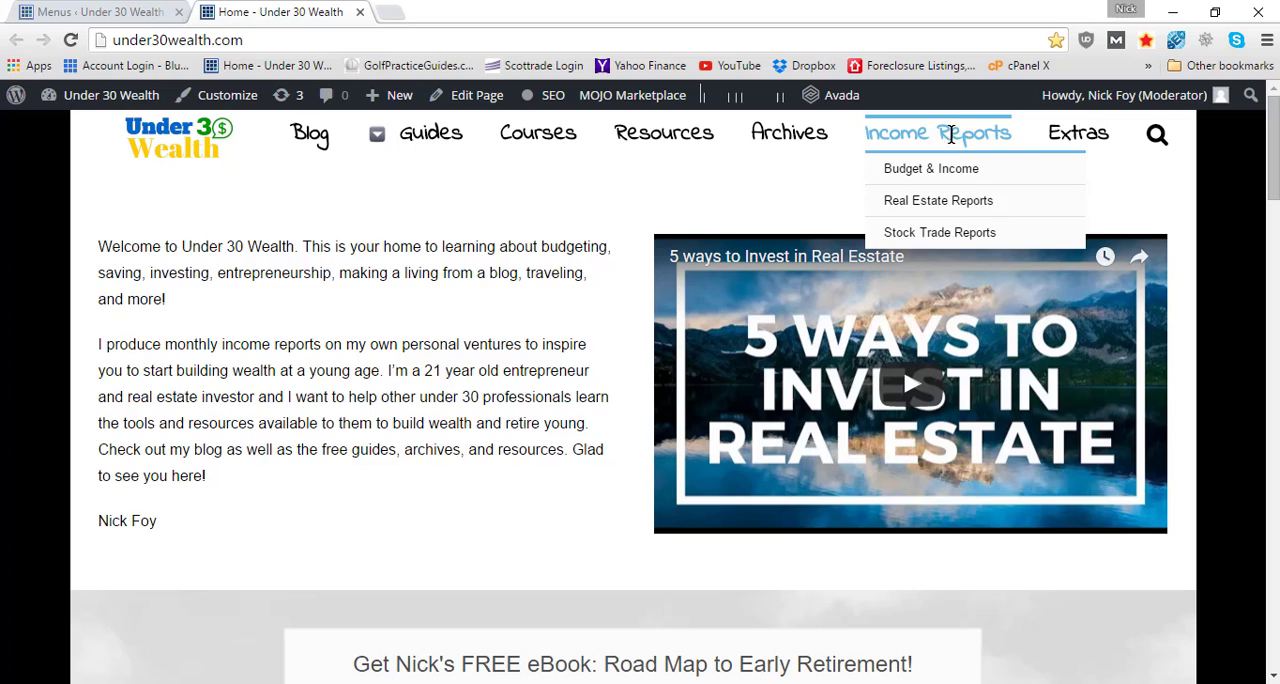
mouse_move(95, 11)
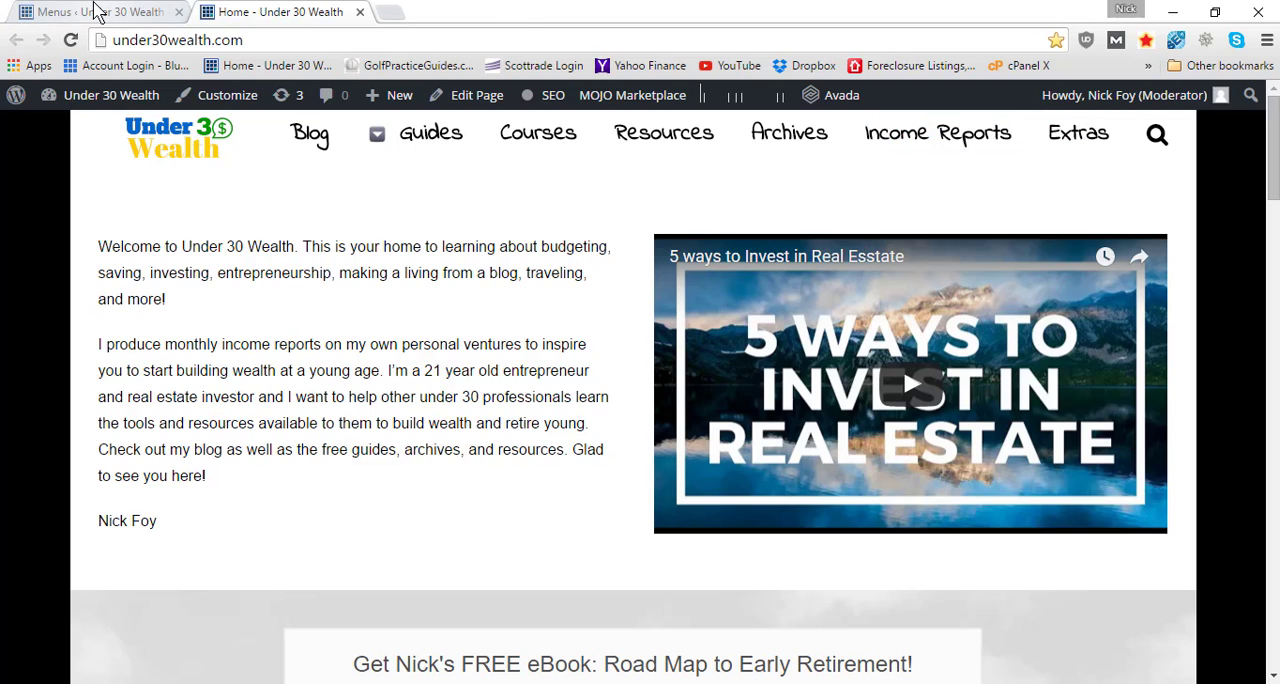
Add a custom link with link text 'Guides1' to the menu
click(90, 11)
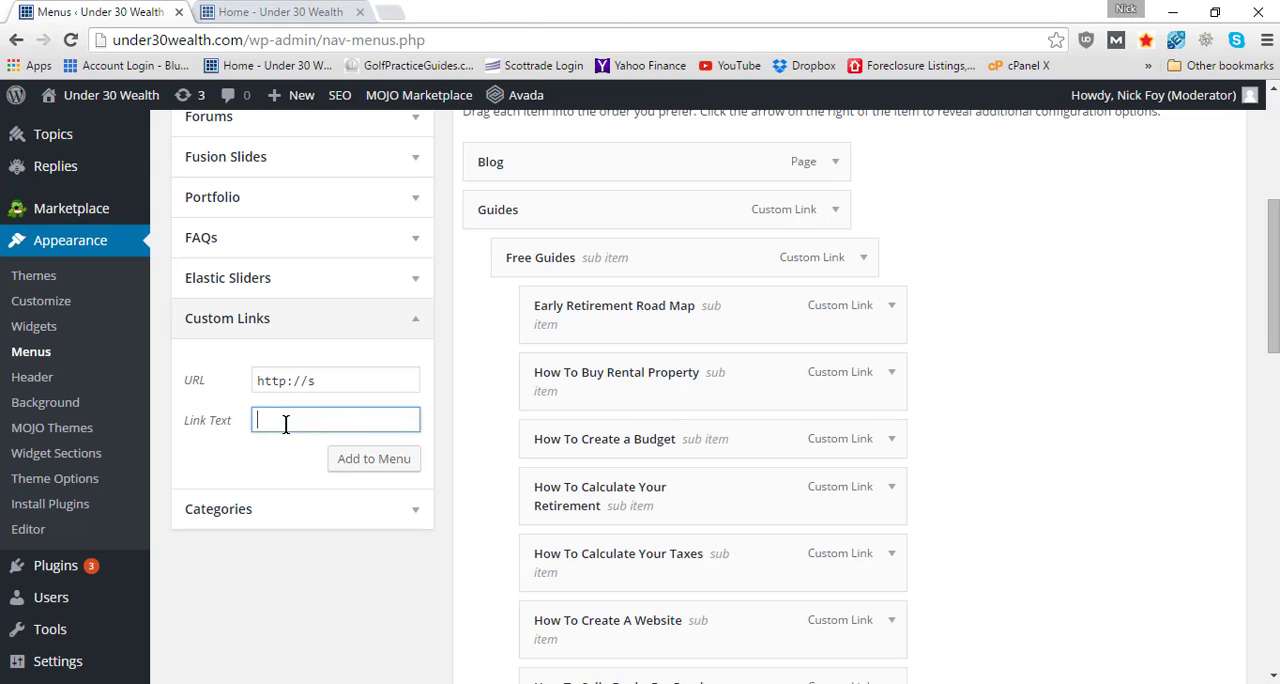
text(Guides)
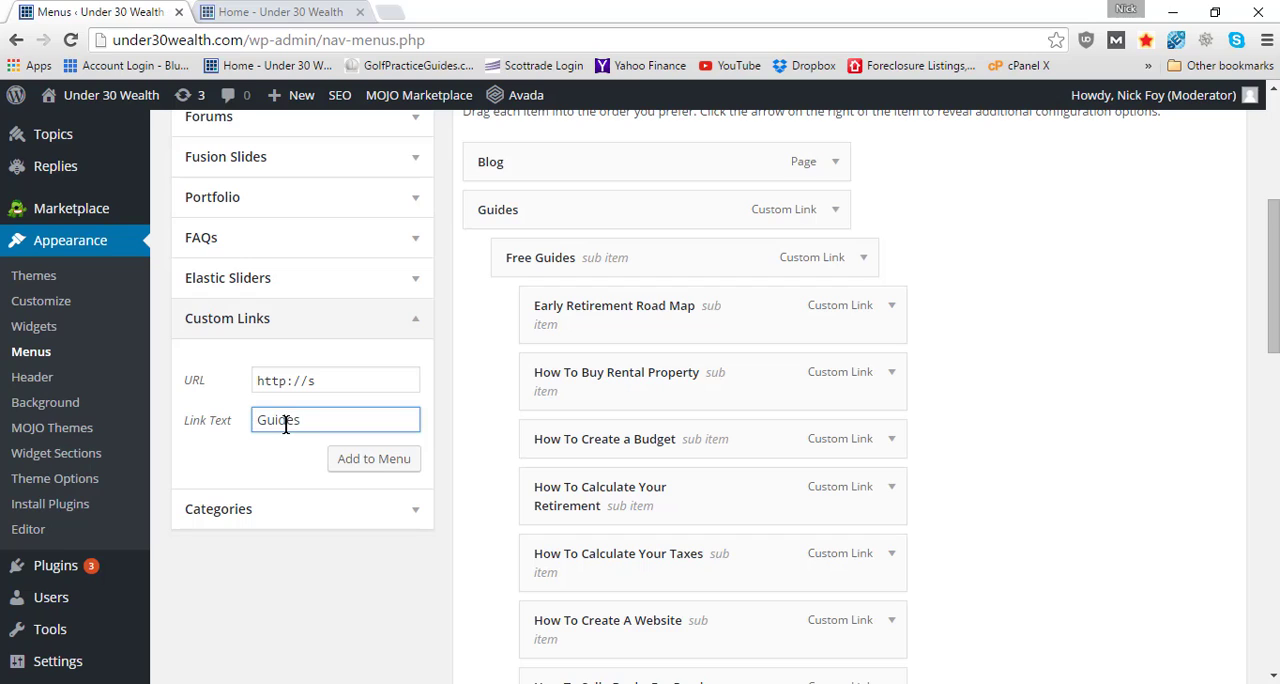
mouse_move(374, 459)
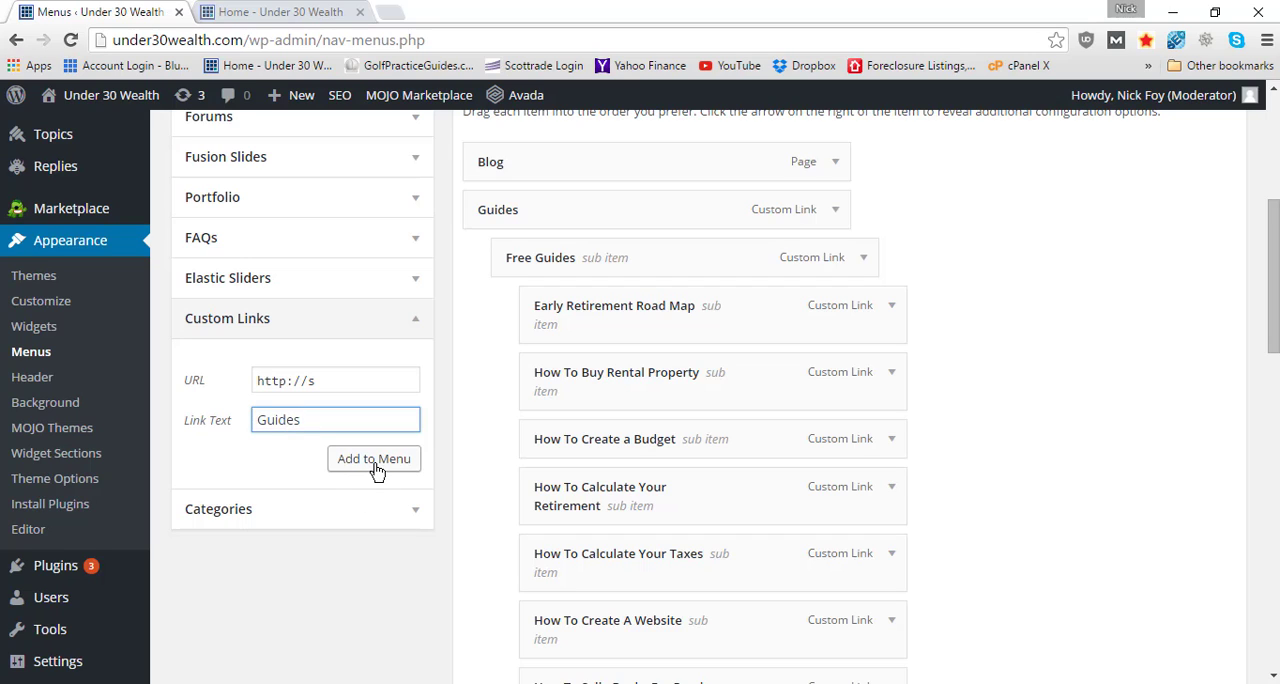
key(Backspace)
text(1)
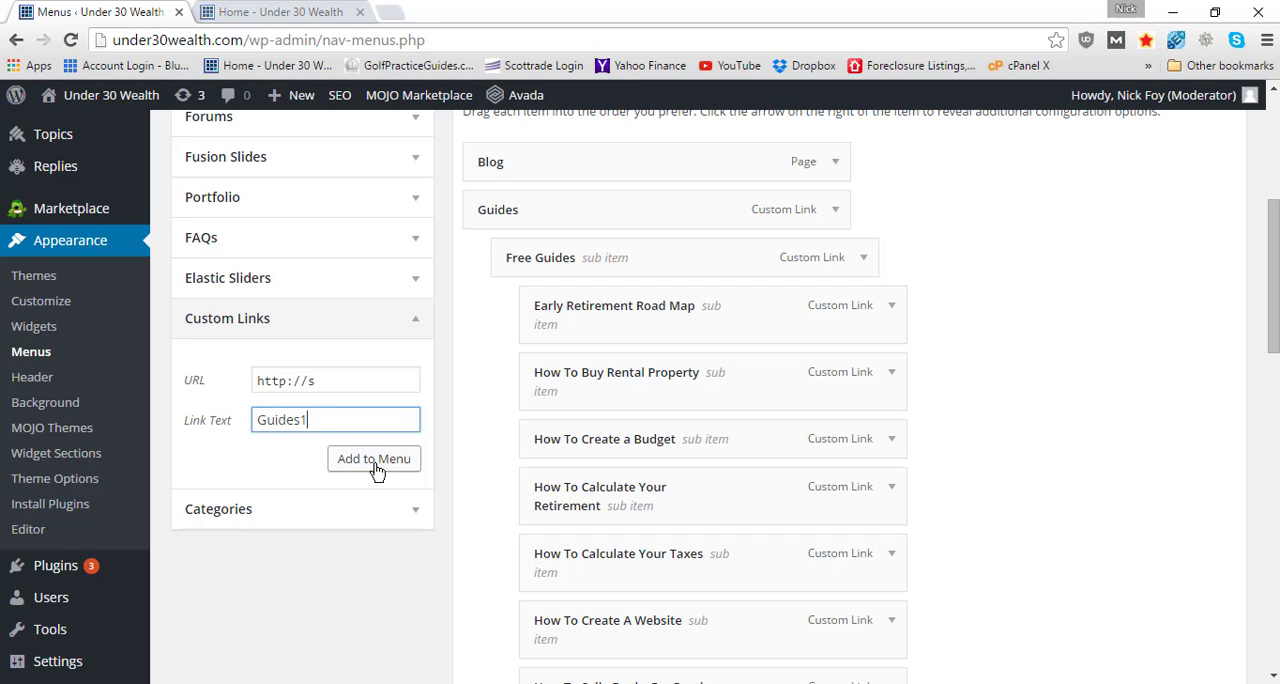
click(373, 458)
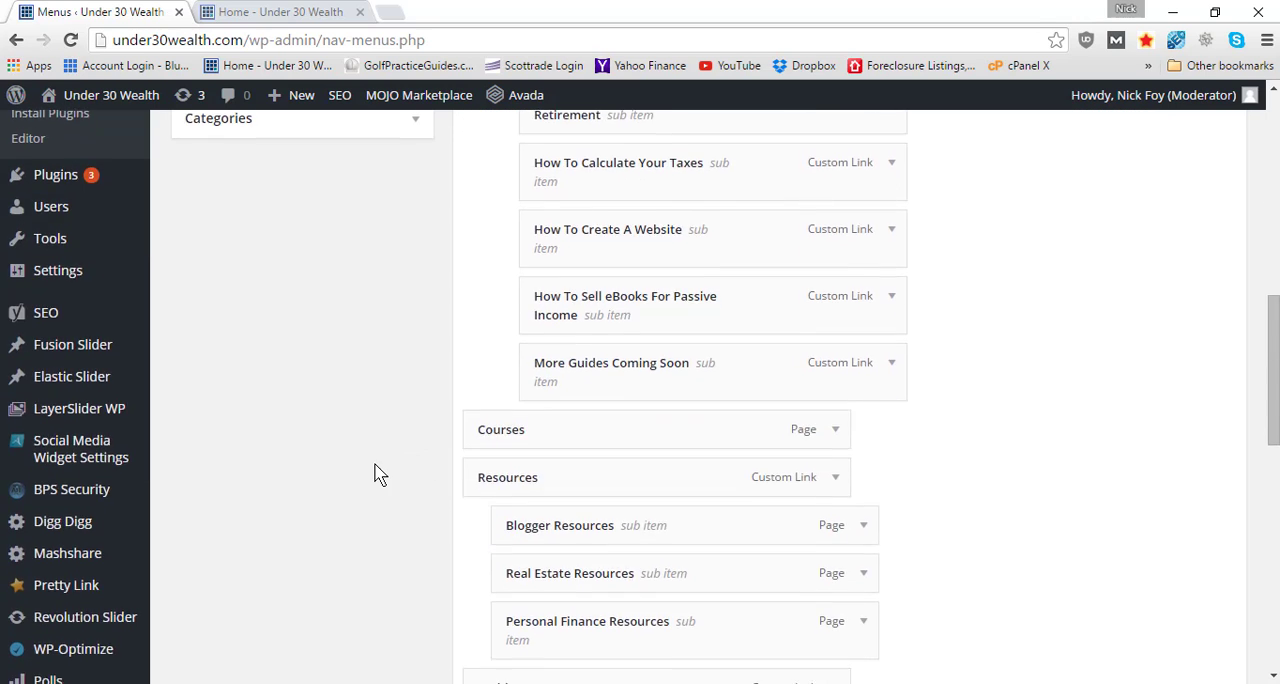
Check the new Guides1 item at the end of the menu and save the menu
scroll(down, 3)
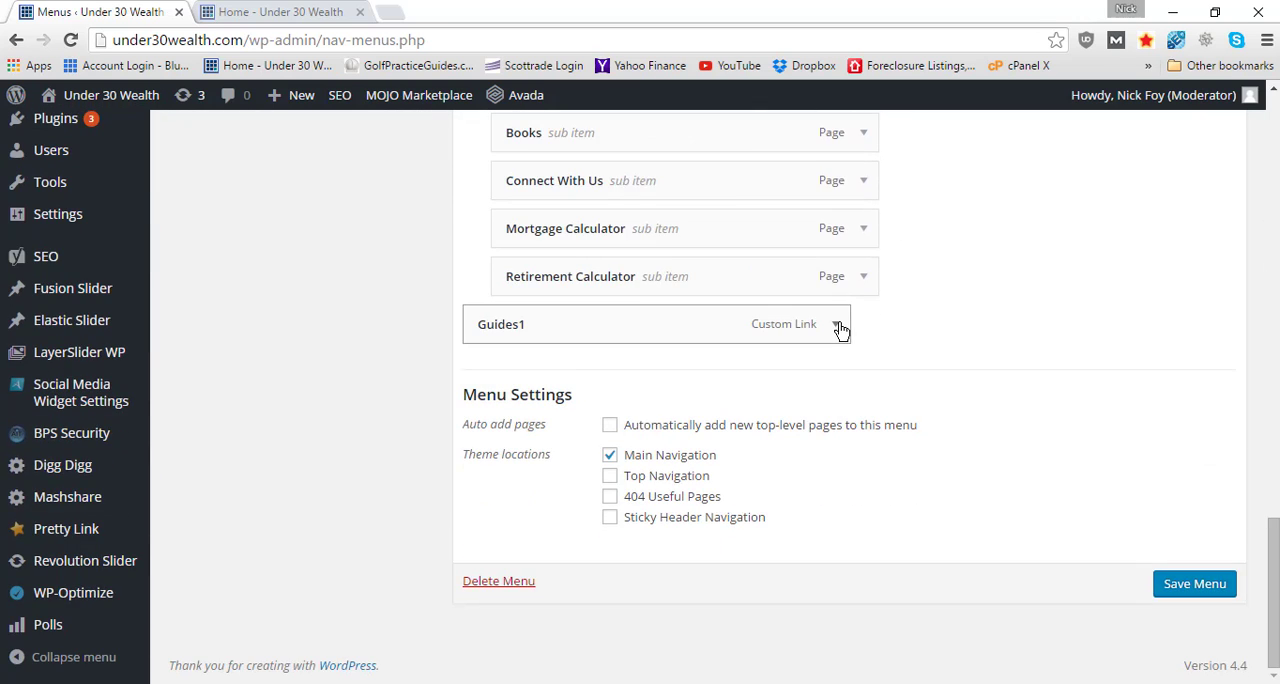
click(840, 324)
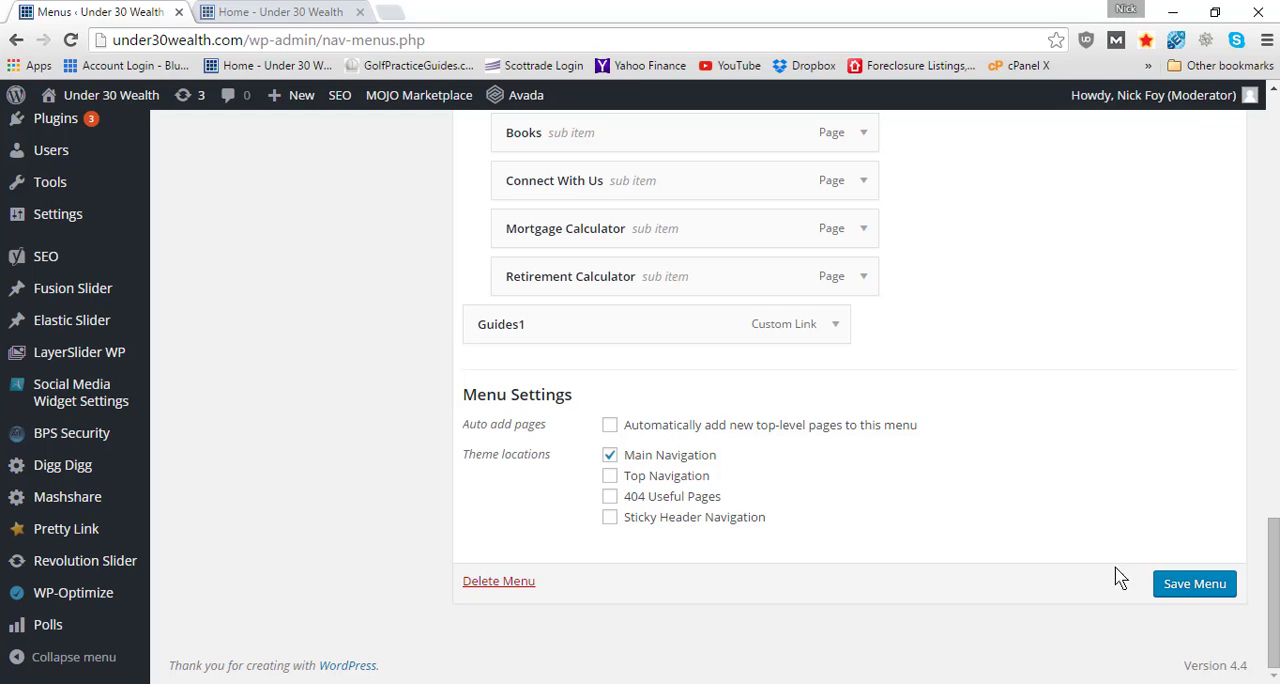
click(1194, 583)
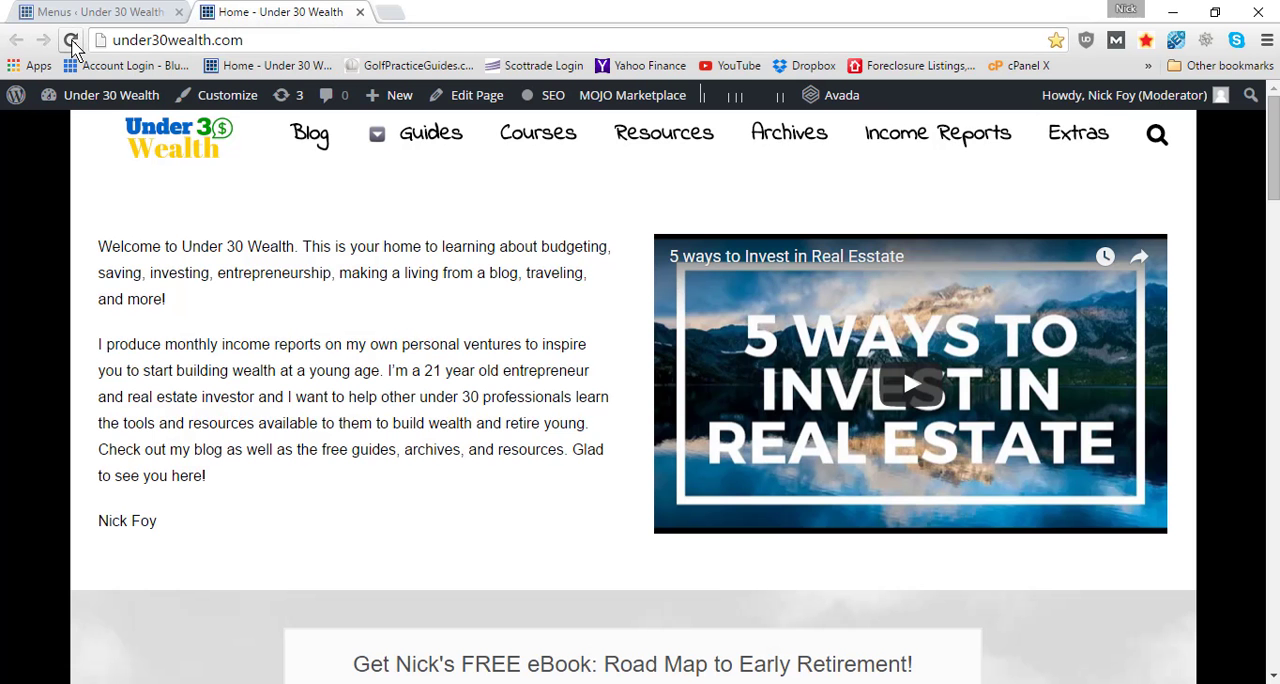
Reload the live site to pick up the menu changes
click(70, 40)
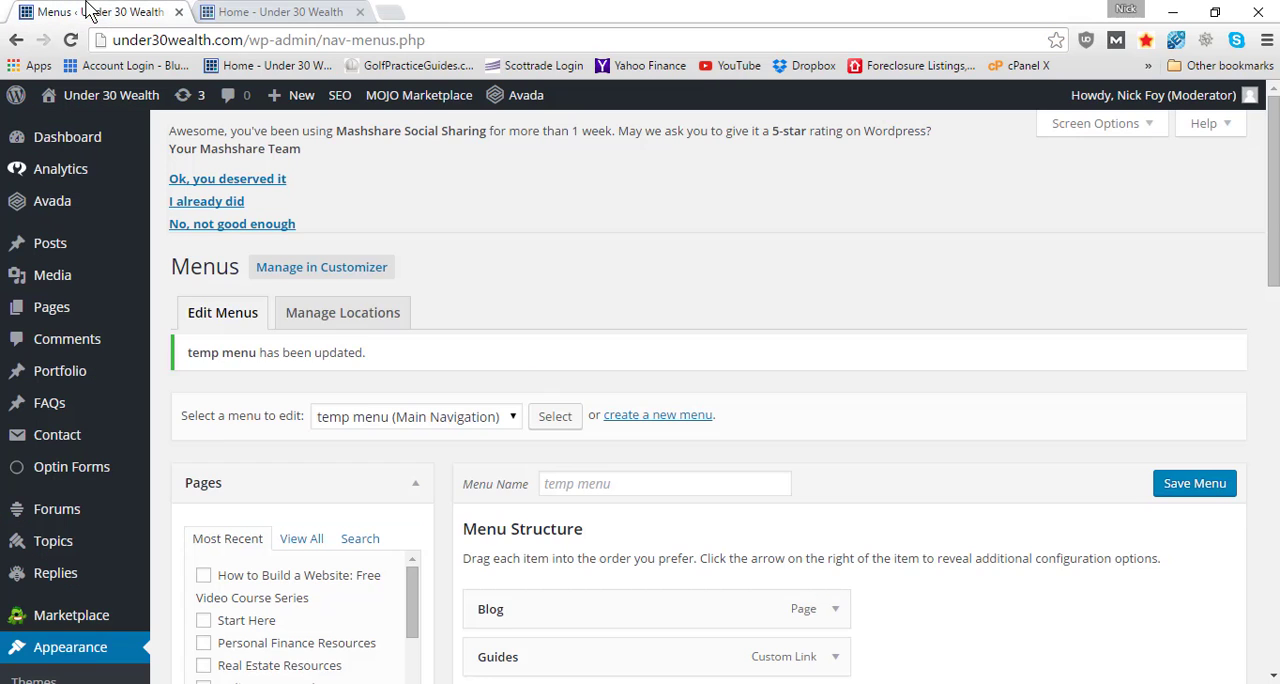
Review the menu structure, then view the live site showing Guides1 in navigation
scroll(down, 3)
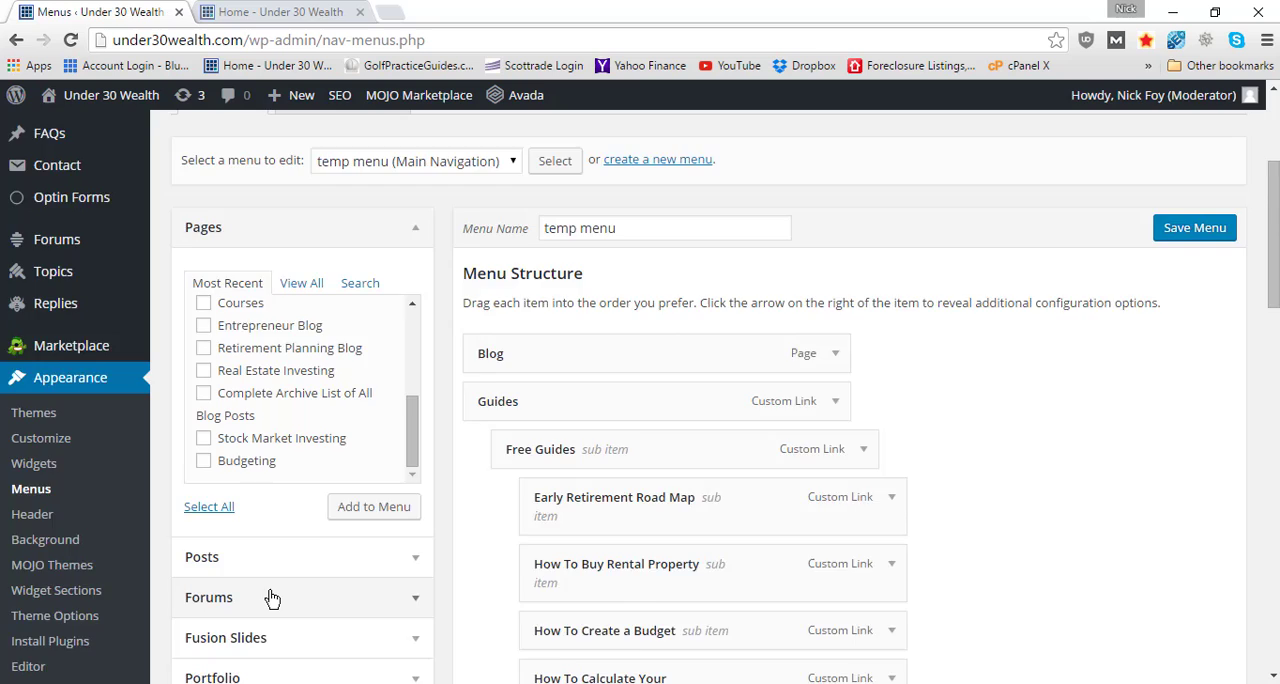
scroll(down, 3)
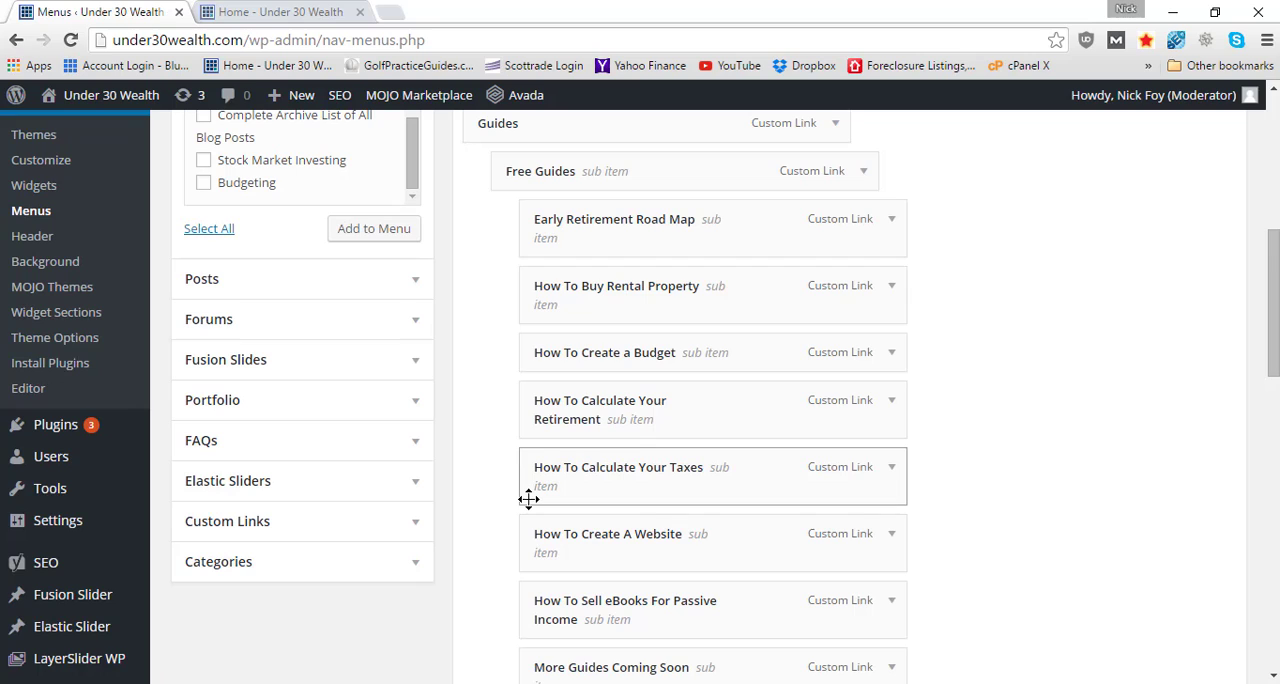
mouse_move(443, 521)
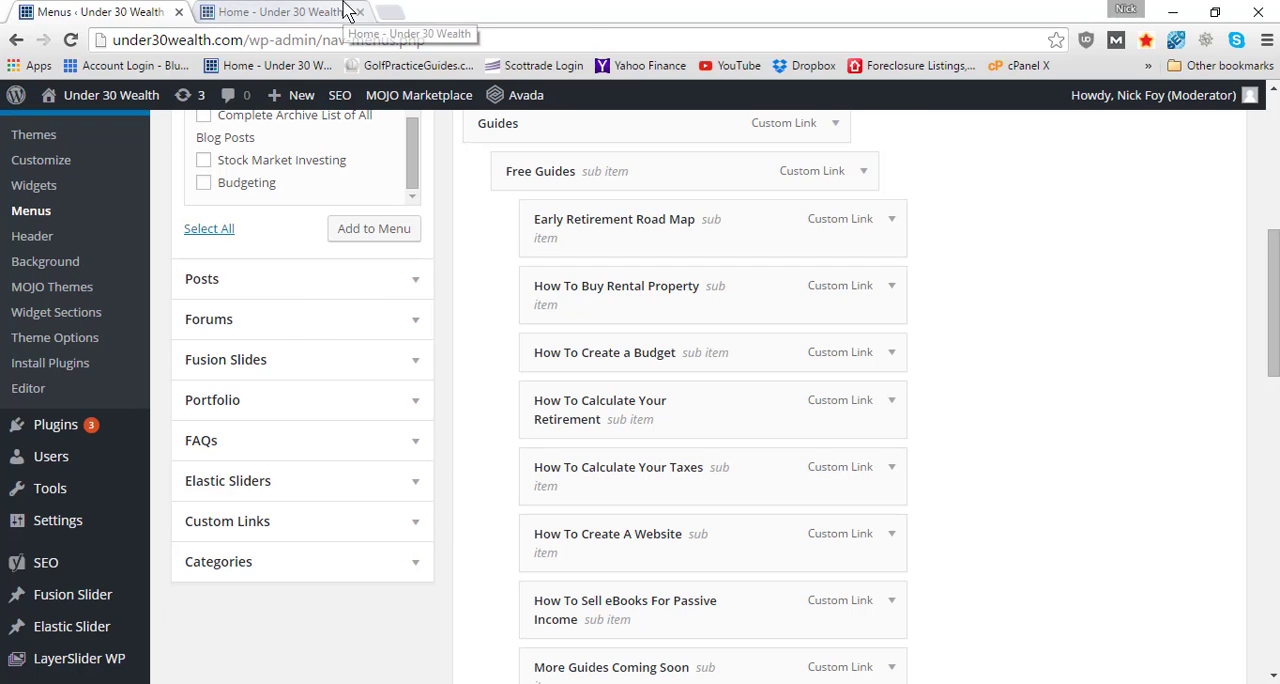
click(280, 11)
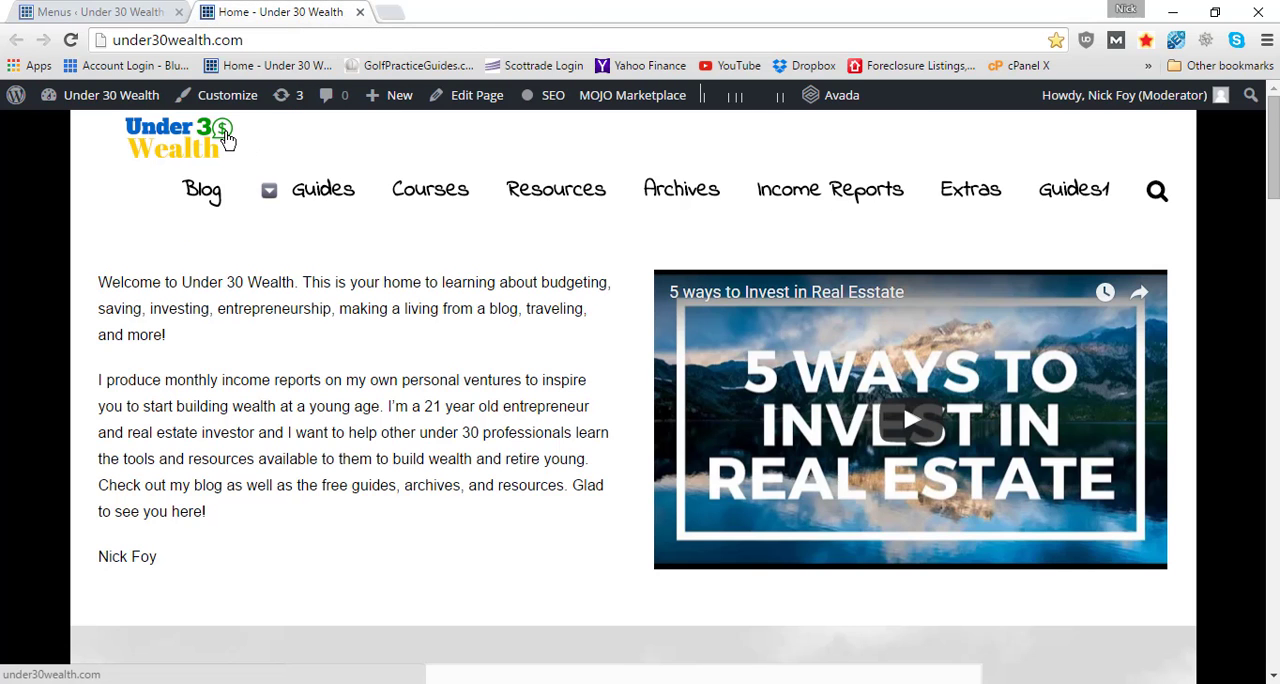